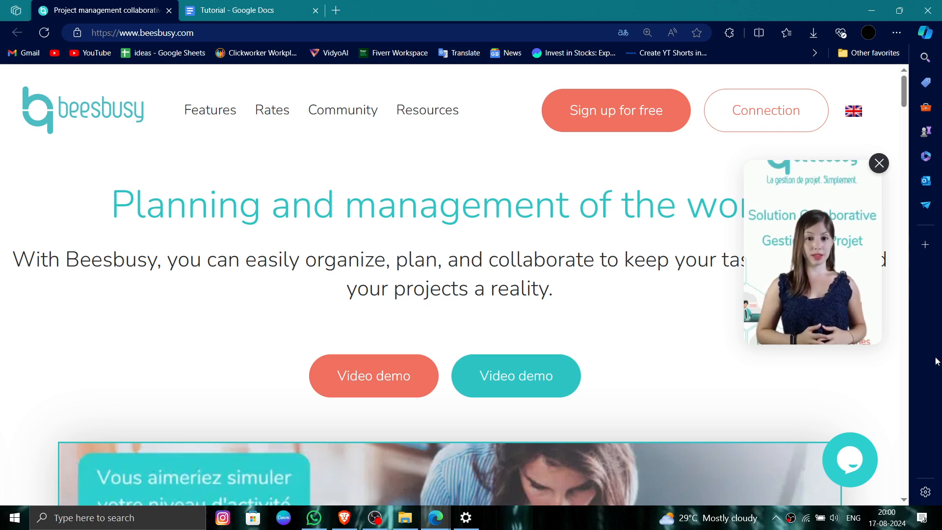
# - Bring up the live chat contact form with name, email and message fields
pyautogui.click(849, 459)
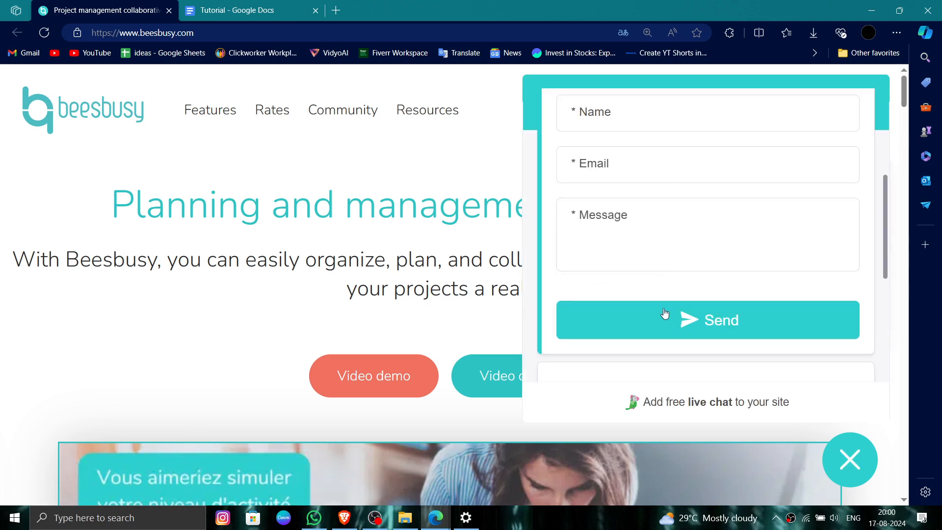
pyautogui.moveTo(696, 296)
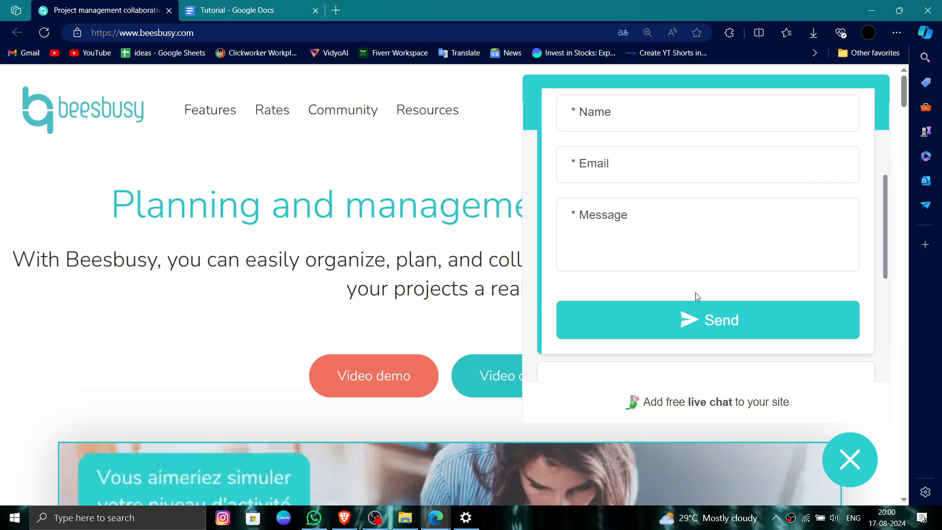